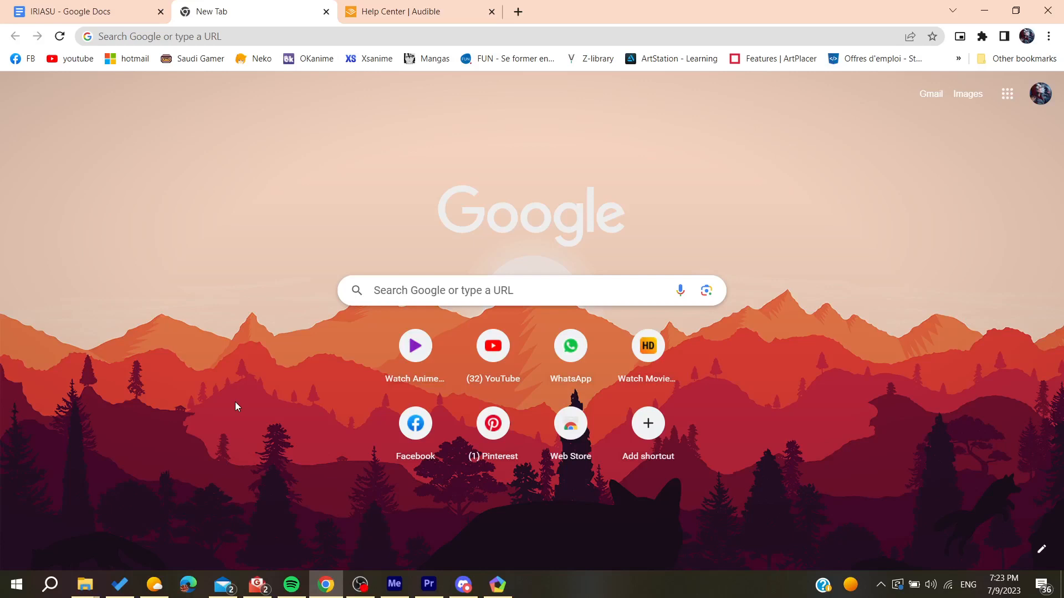
Step: Search Google for 'audible'
{"action": "left_click", "coordinate": [491, 11]}
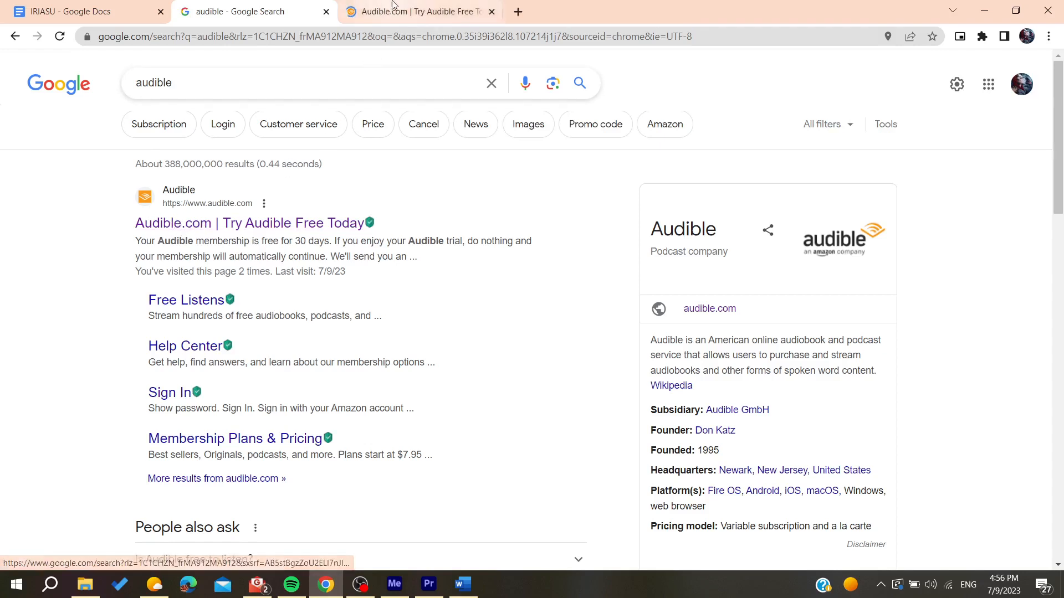
Step: Open the Audible free trial site and begin creating a new Amazon account
{"action": "left_click", "coordinate": [414, 12]}
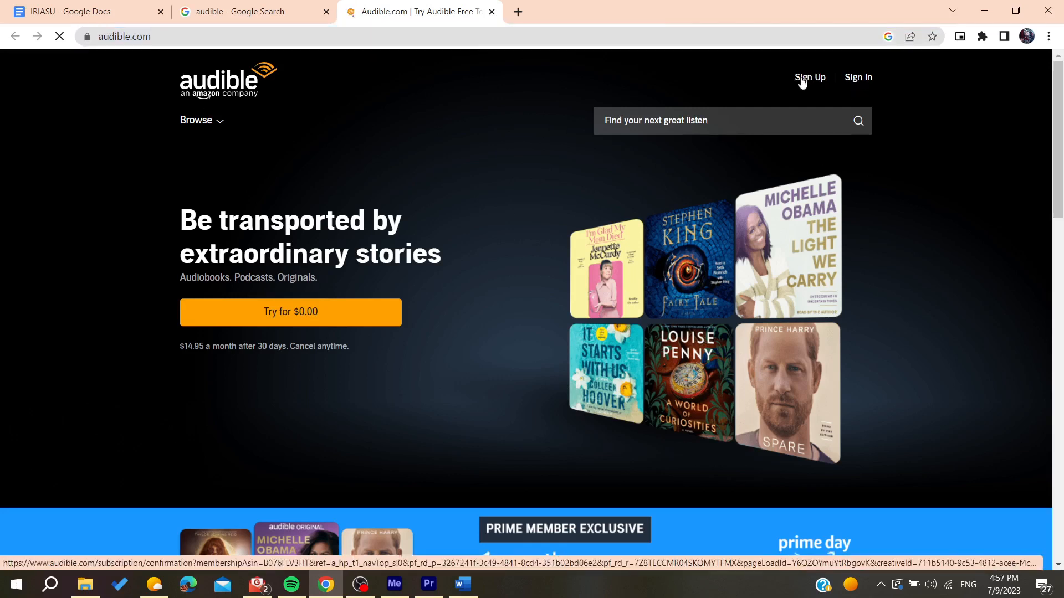
{"action": "left_click", "coordinate": [809, 77]}
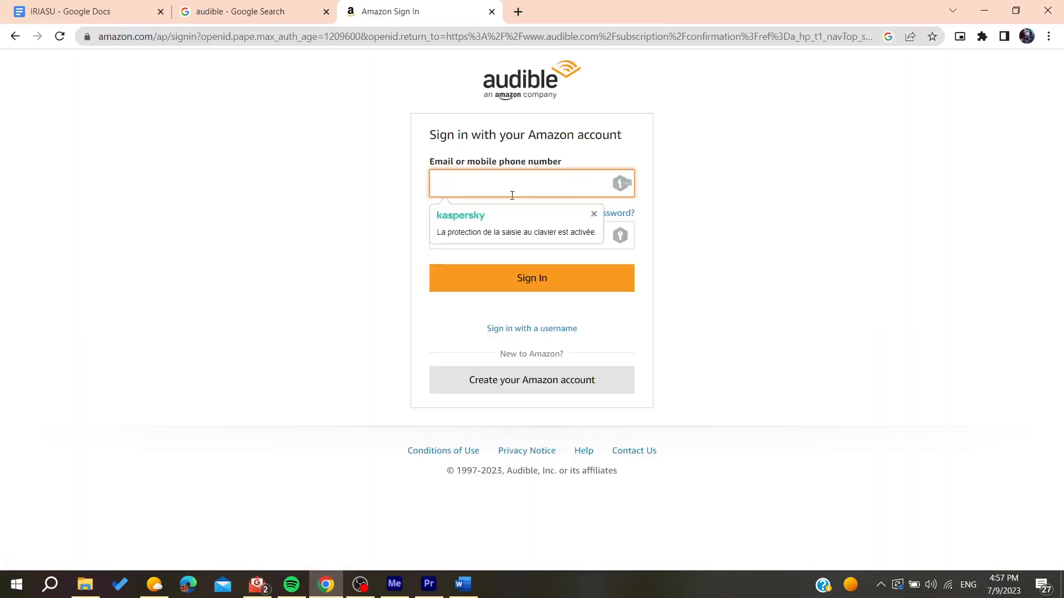
{"action": "left_click", "coordinate": [531, 379]}
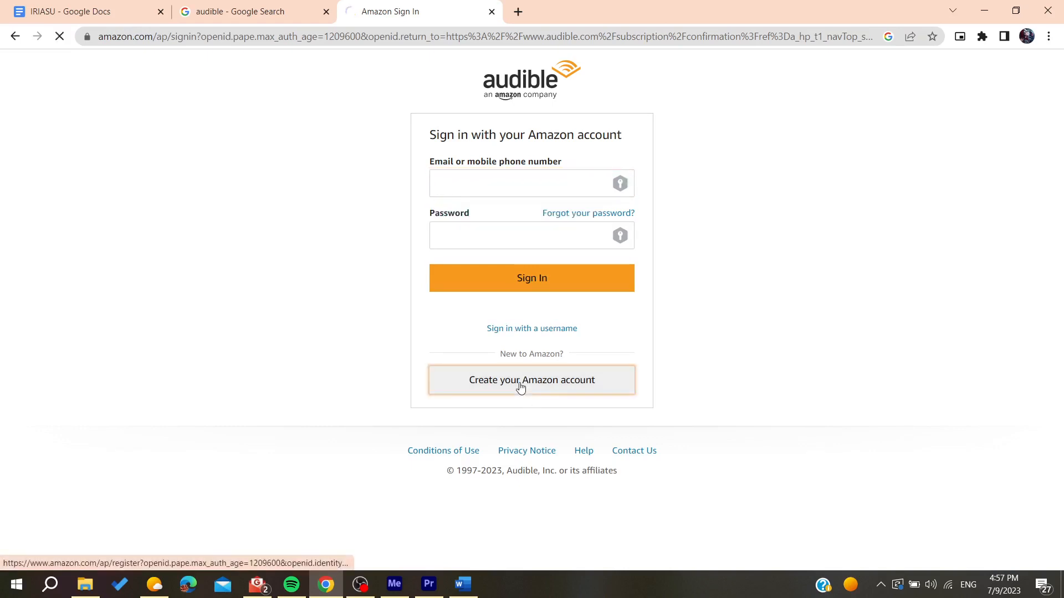
{"action": "left_click", "coordinate": [532, 378]}
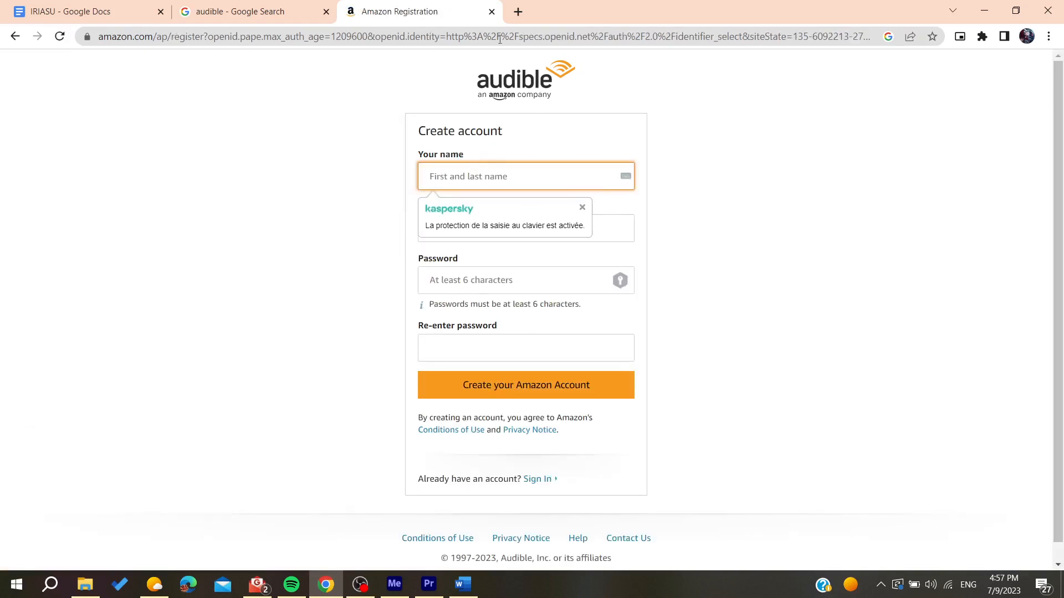
Step: Enter the name, email and password, submit them, and decline saving the password
{"action": "left_click", "coordinate": [581, 207]}
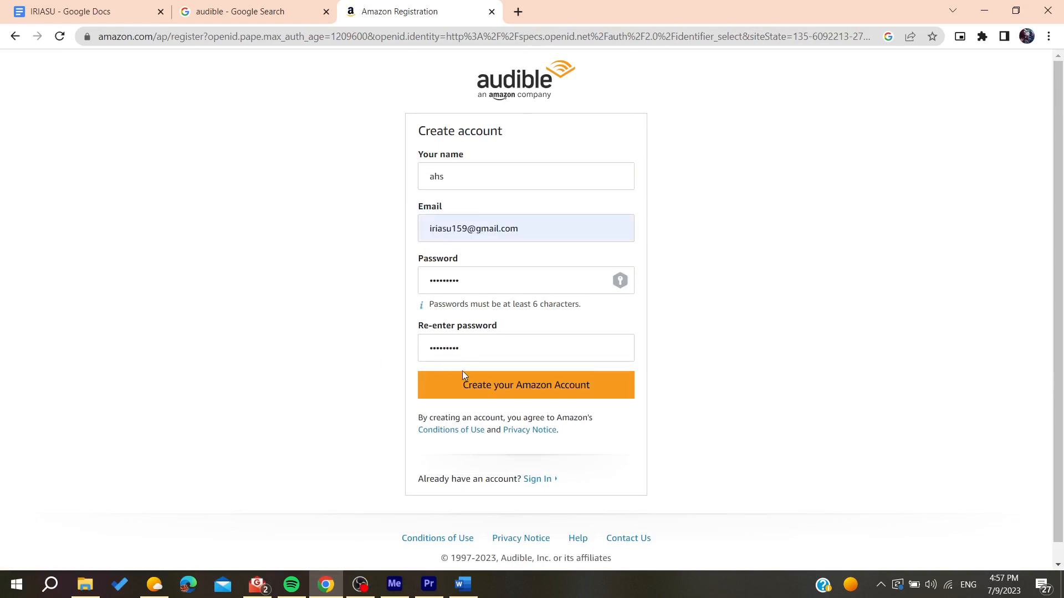
{"action": "left_click", "coordinate": [525, 384]}
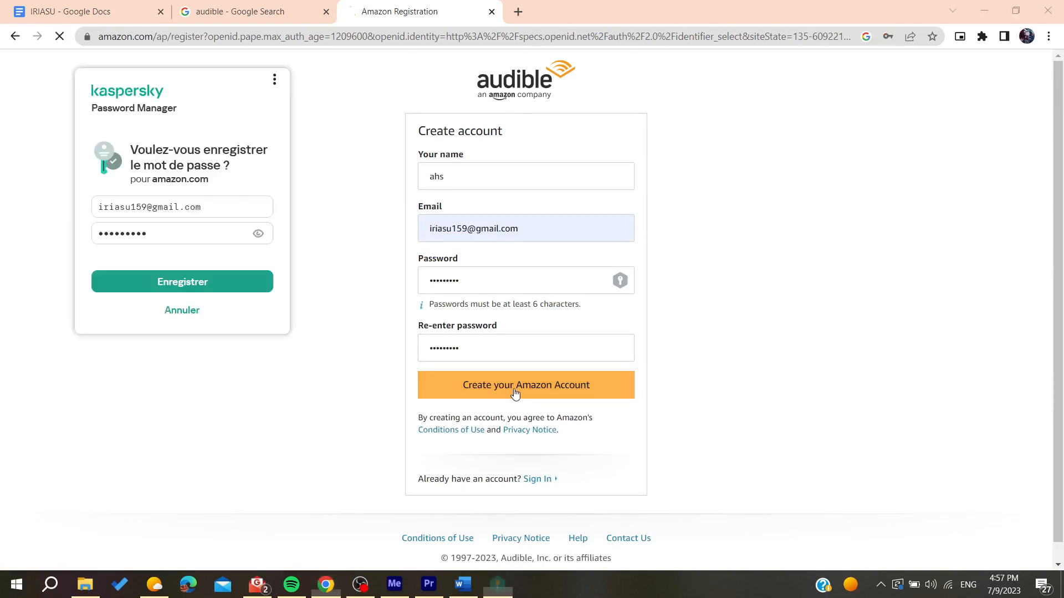
{"action": "left_click", "coordinate": [525, 384]}
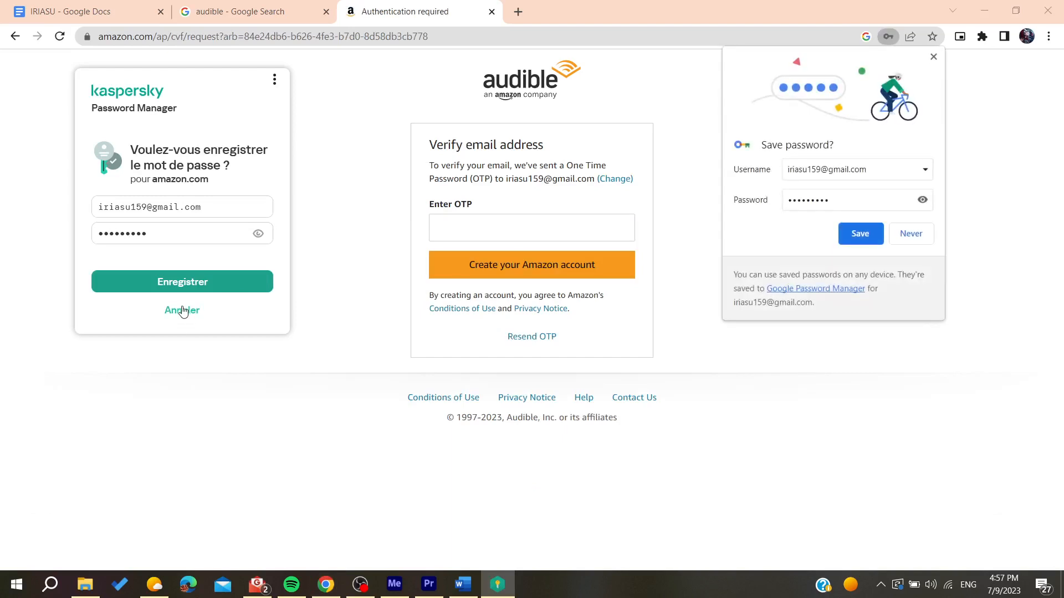
{"action": "left_click", "coordinate": [182, 311]}
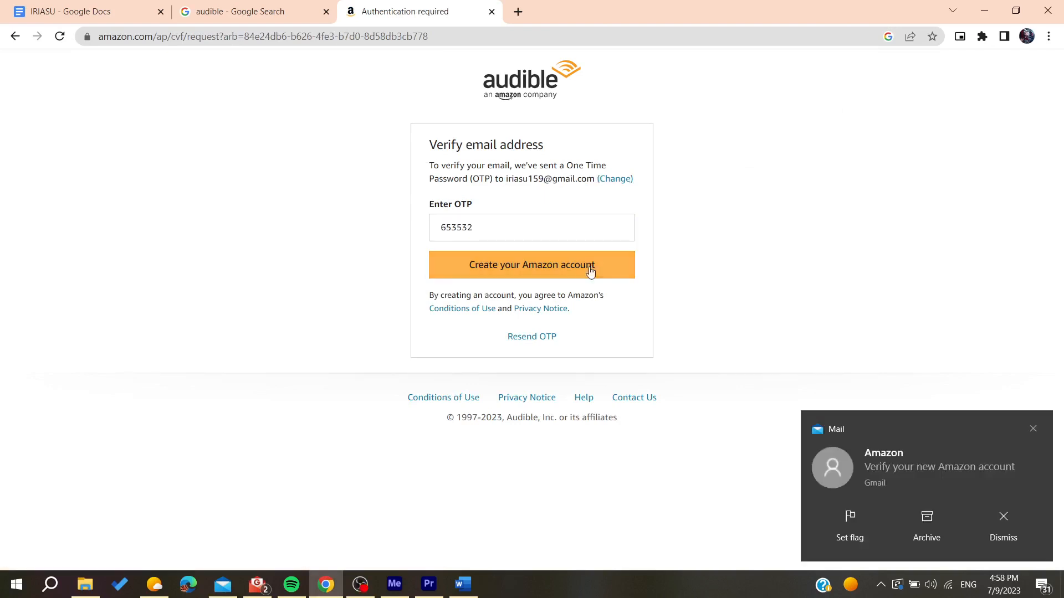
Step: Submit the emailed verification code to finish creating the Amazon account
{"action": "left_click", "coordinate": [531, 265]}
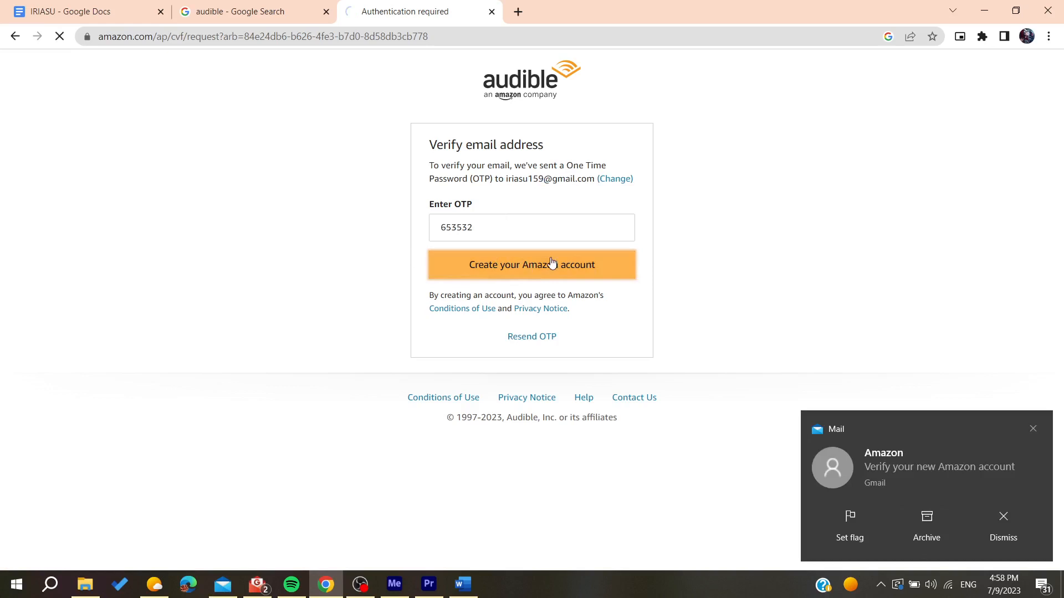
{"action": "left_click", "coordinate": [531, 265]}
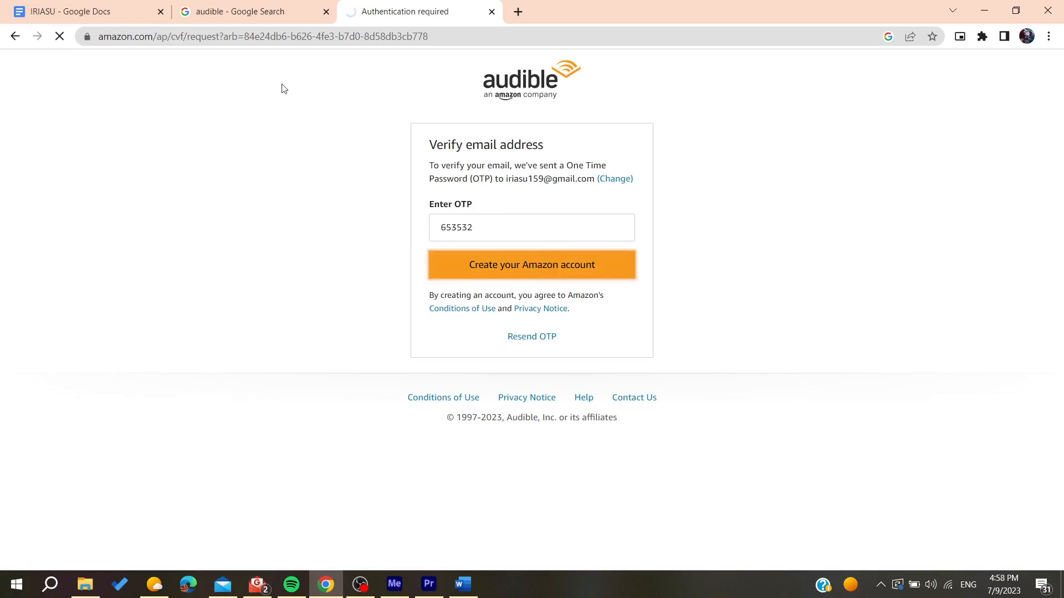
{"action": "left_click", "coordinate": [532, 265]}
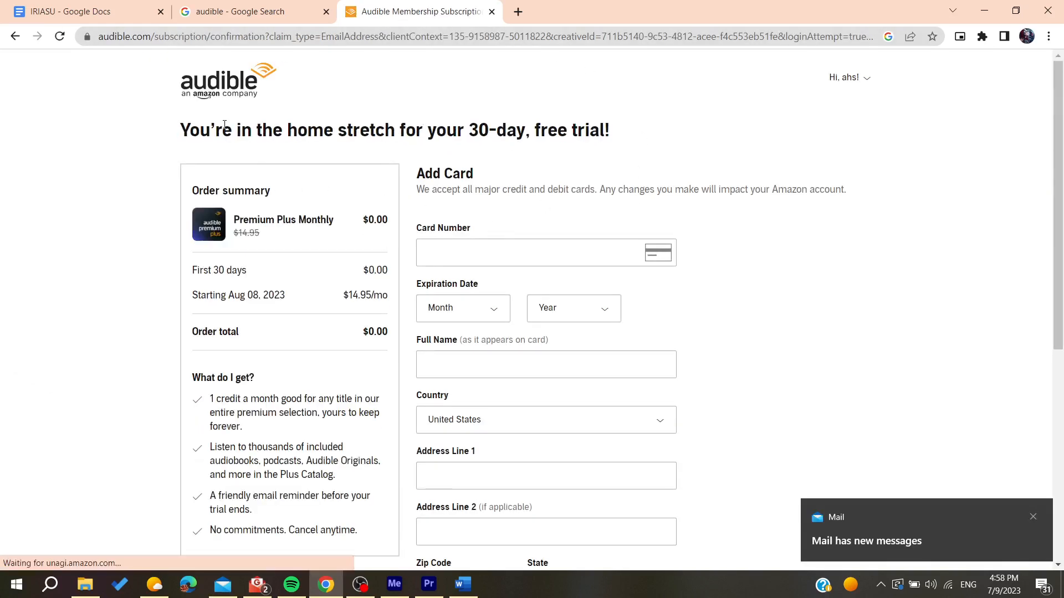
Step: Submit card and billing details and start the Premium Plus trial for $0.00
{"action": "scroll", "scroll_direction": "down", "scroll_amount": 3}
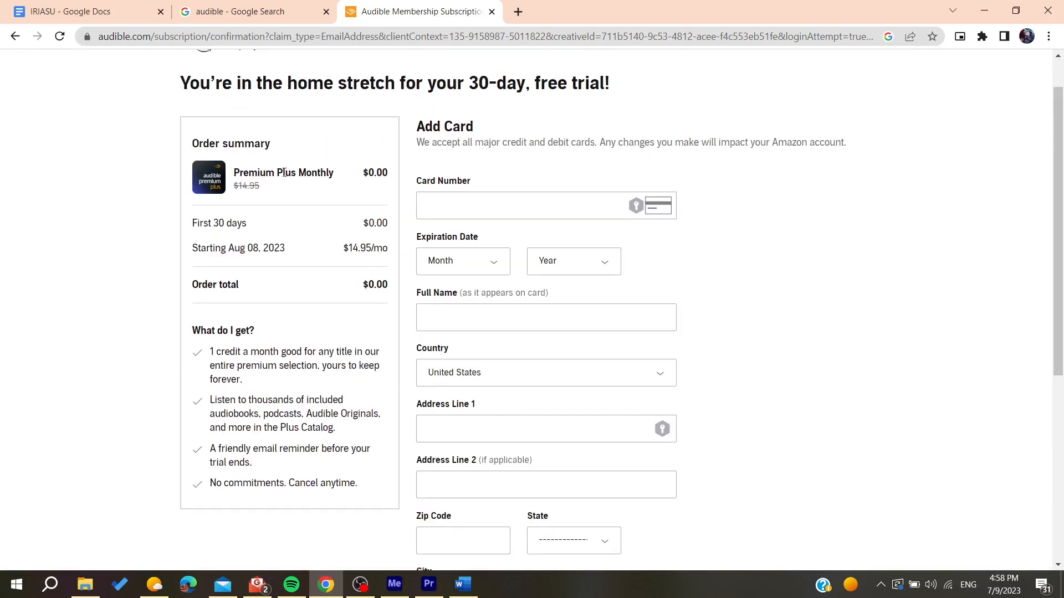
{"action": "mouse_move", "coordinate": [325, 177]}
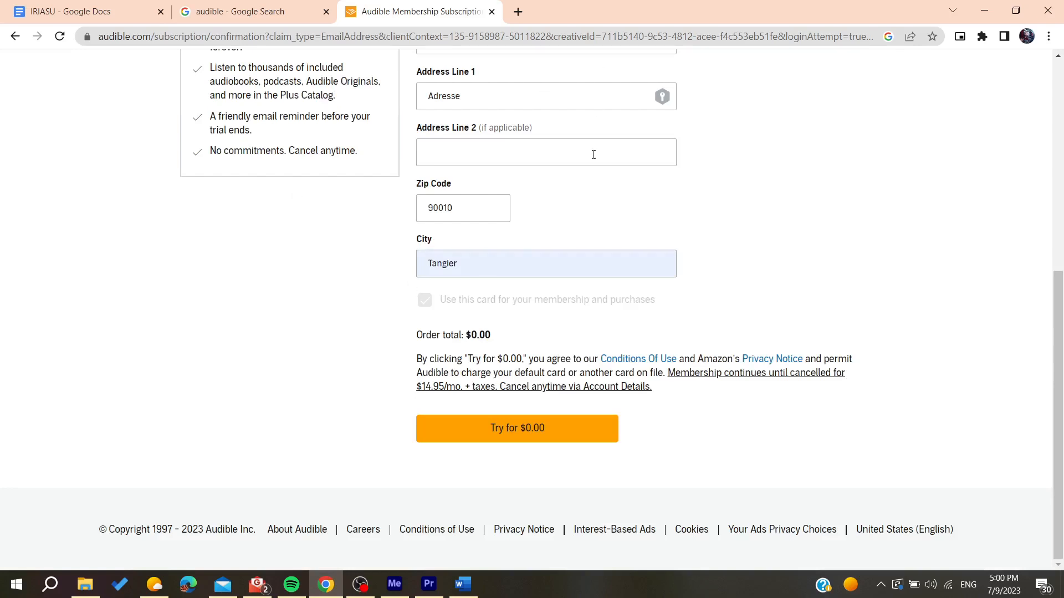
{"action": "left_click", "coordinate": [517, 429]}
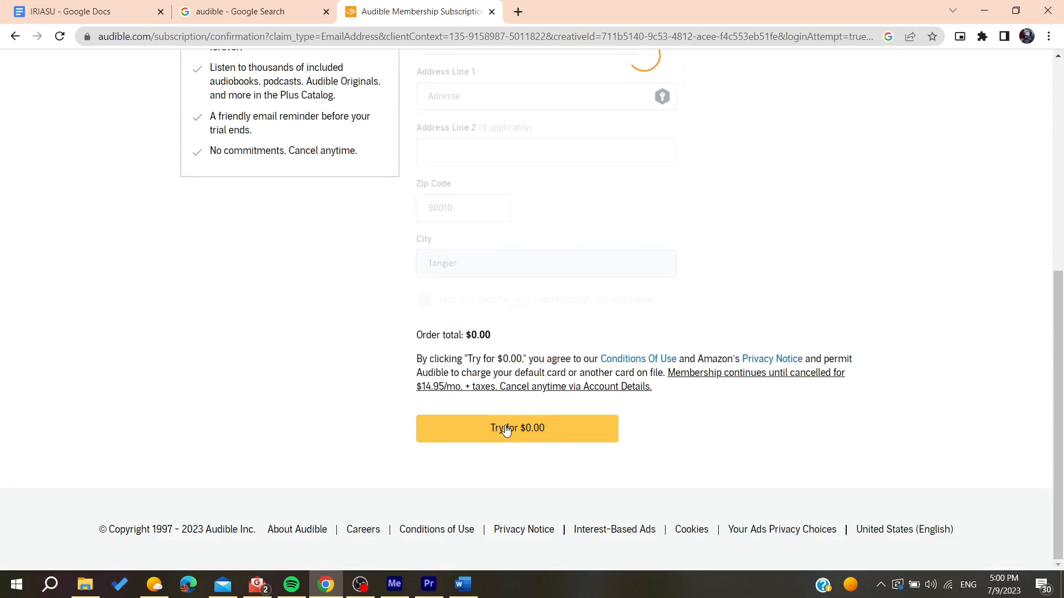
{"action": "left_click", "coordinate": [517, 428]}
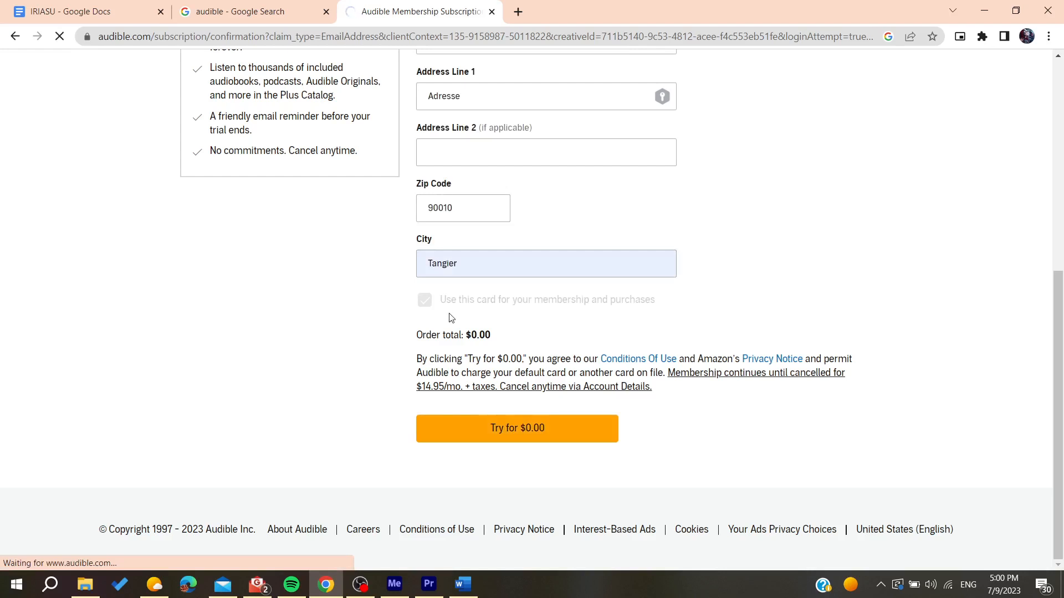
{"action": "left_click", "coordinate": [516, 428]}
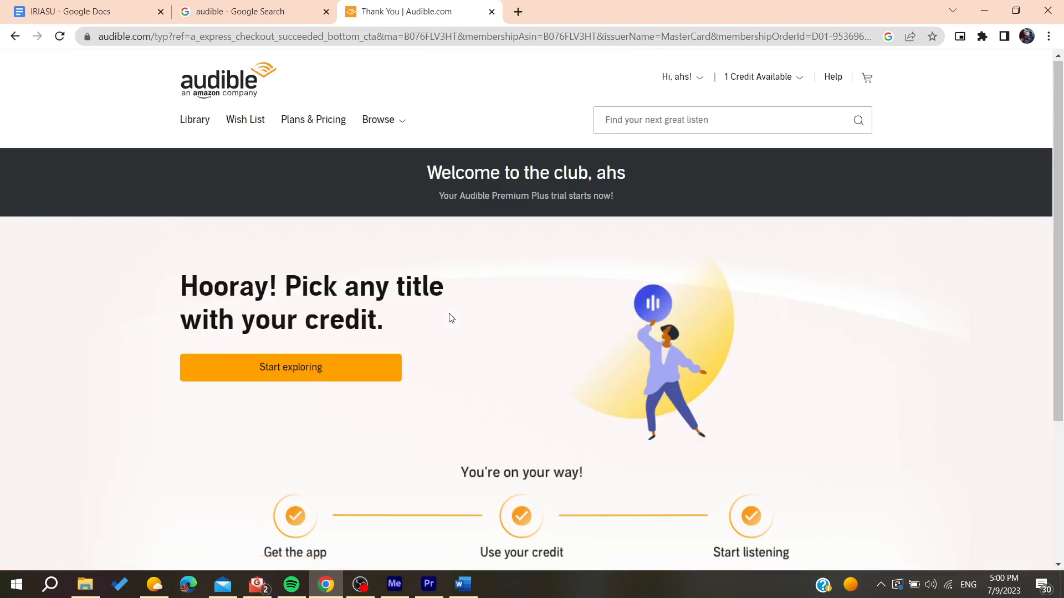
Step: Open the Library listing The Happiest Man in Hollywood with 3h 50m left
{"action": "left_click", "coordinate": [289, 366]}
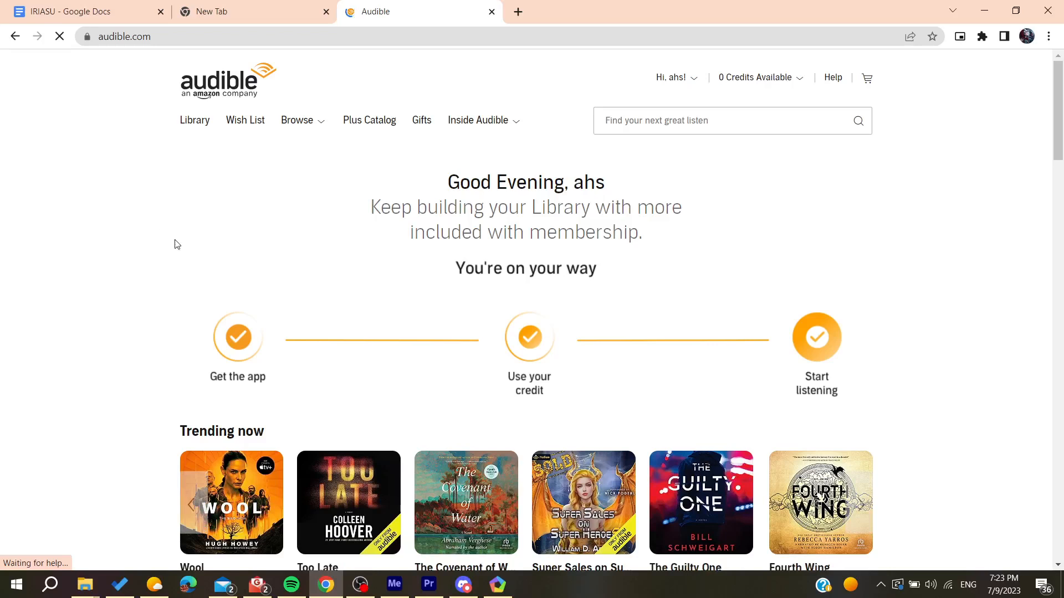
{"action": "left_click", "coordinate": [672, 78]}
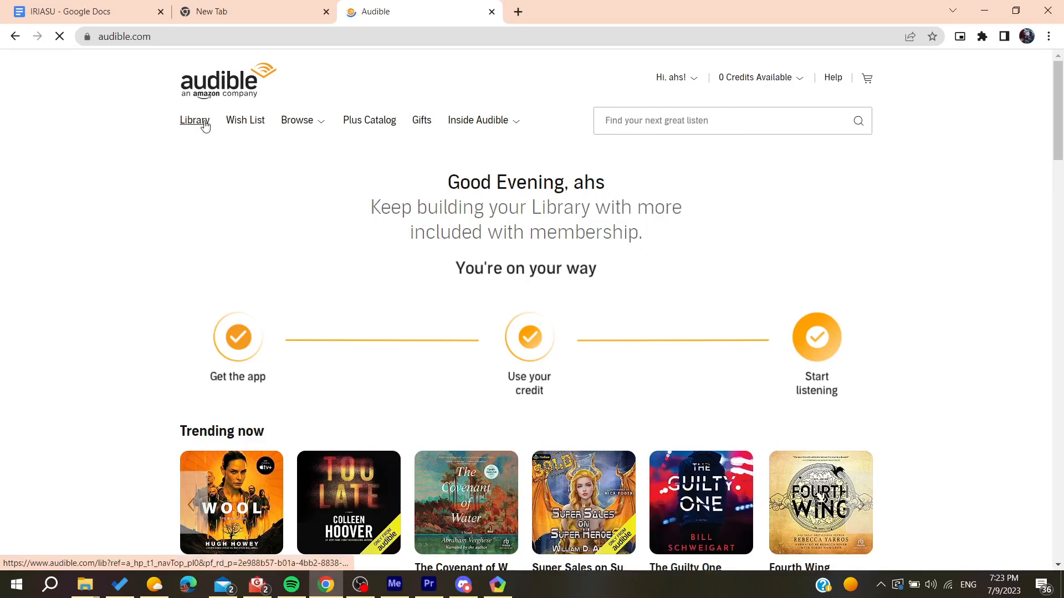
{"action": "left_click", "coordinate": [194, 120]}
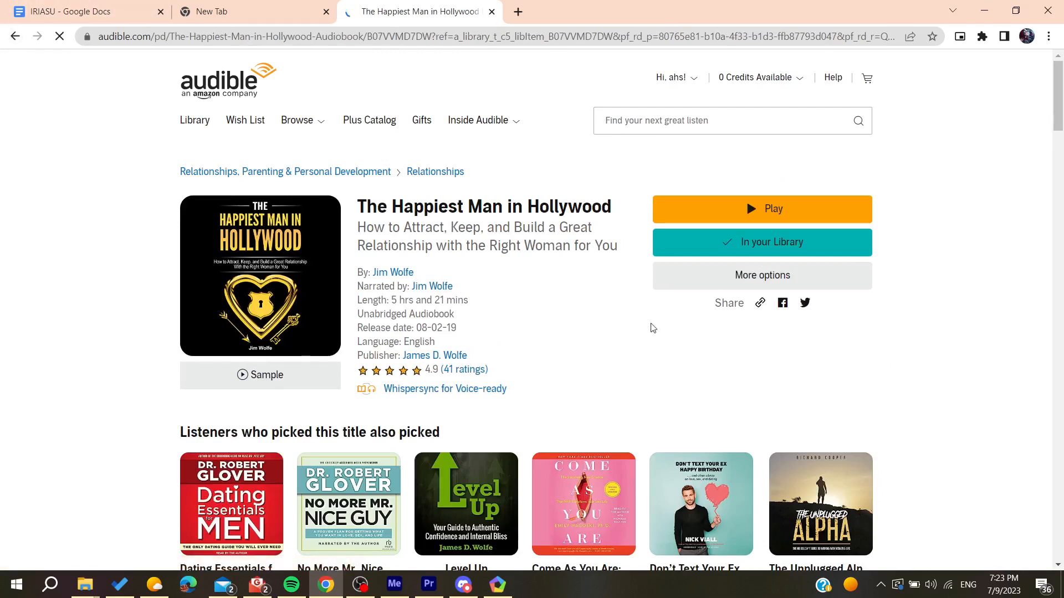
{"action": "mouse_move", "coordinate": [678, 134]}
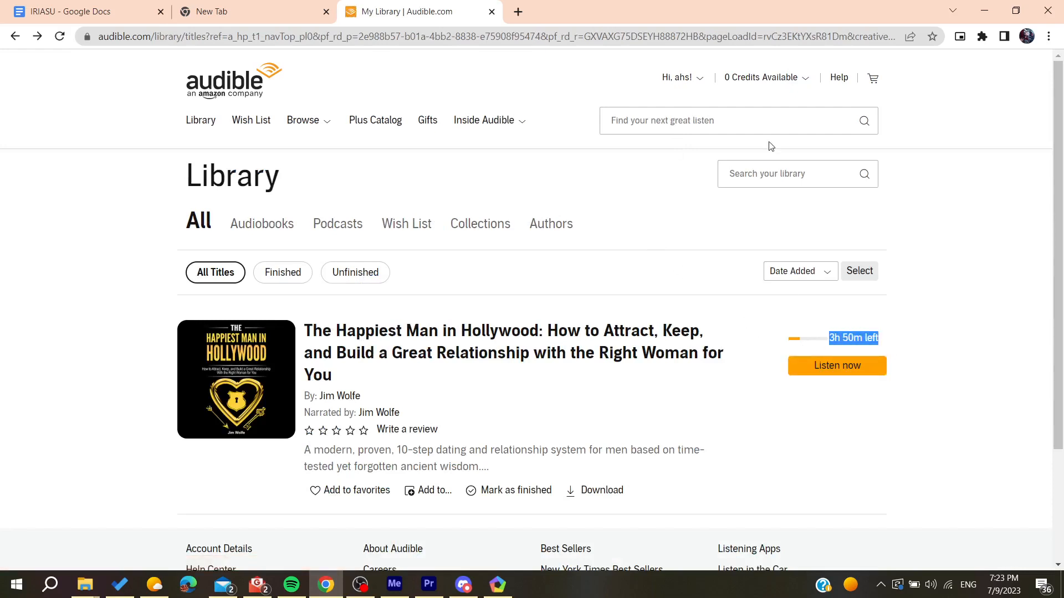
Step: Open Listen History from the account menu, showing the title listened 07-09-23
{"action": "left_click", "coordinate": [679, 78]}
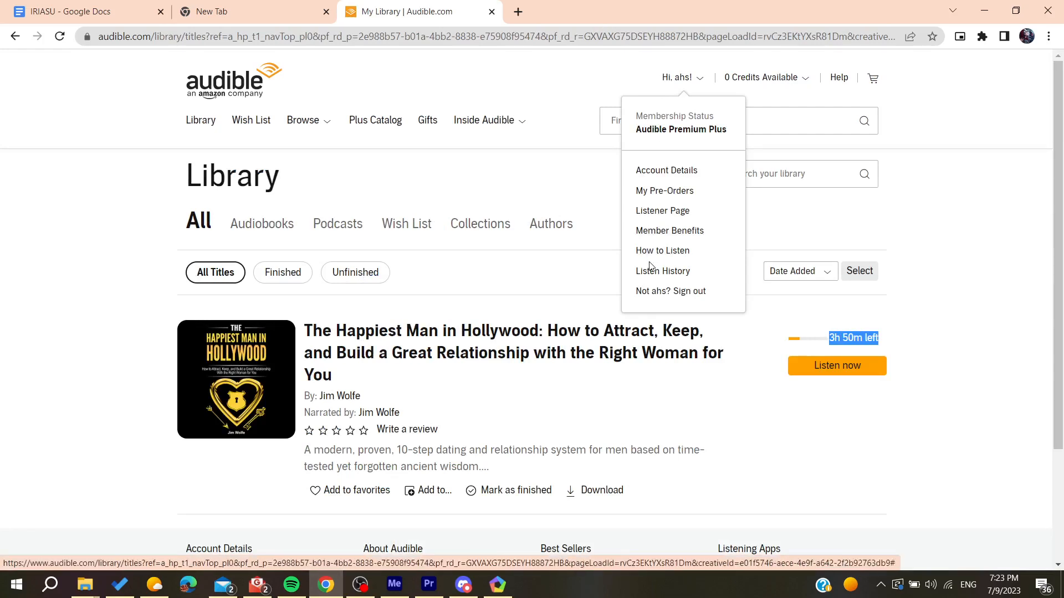
{"action": "left_click", "coordinate": [662, 210]}
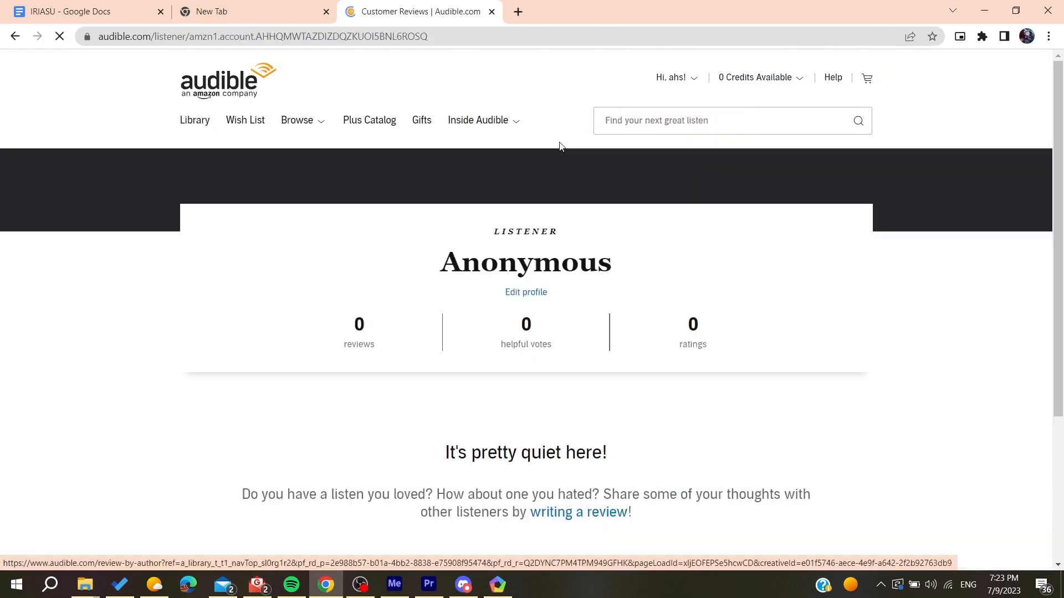
{"action": "left_click", "coordinate": [671, 77]}
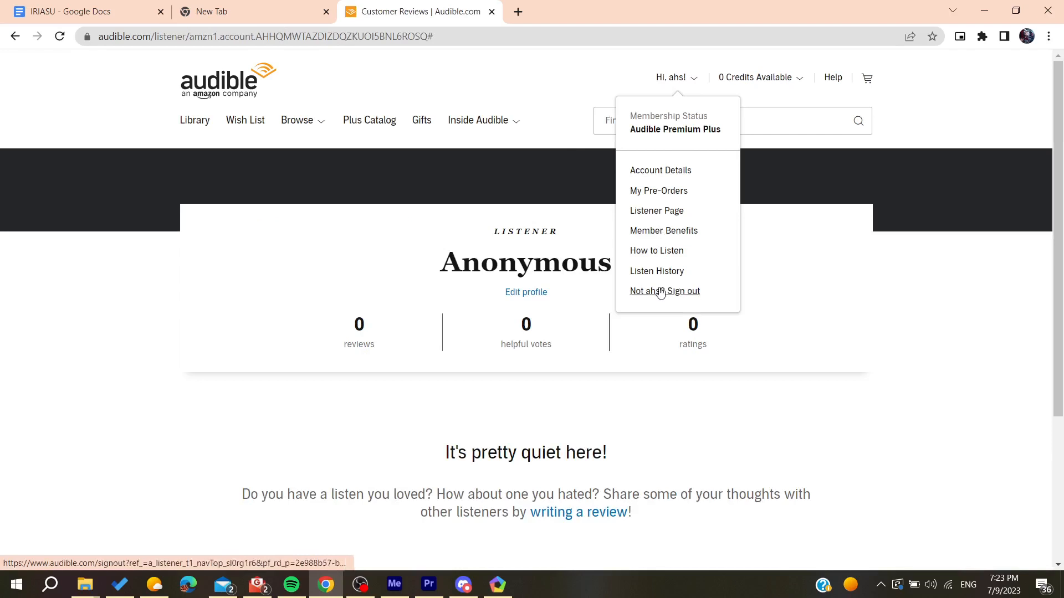
{"action": "left_click", "coordinate": [655, 271]}
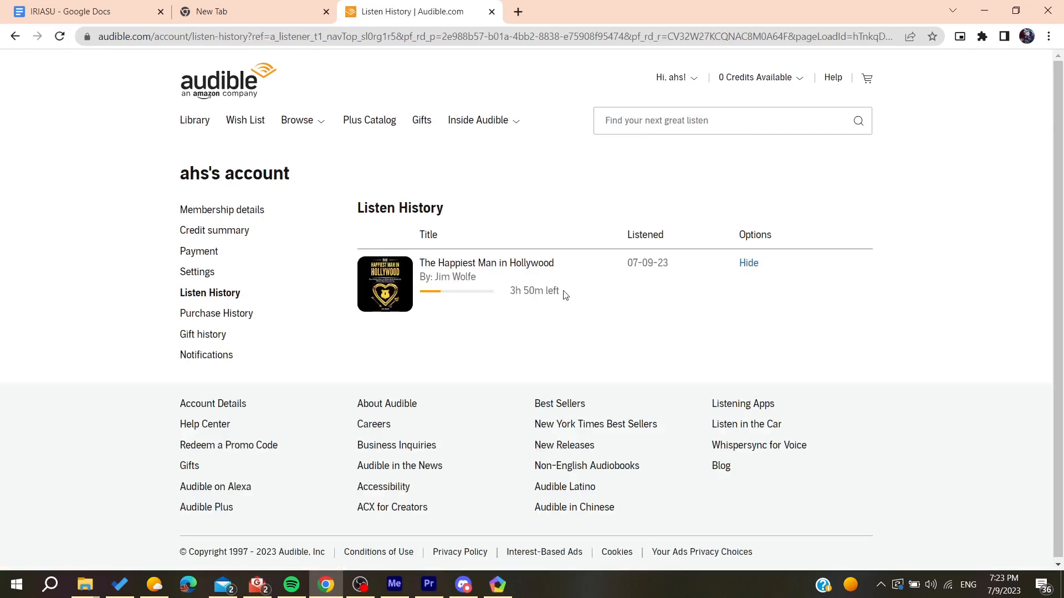
{"action": "mouse_move", "coordinate": [521, 319]}
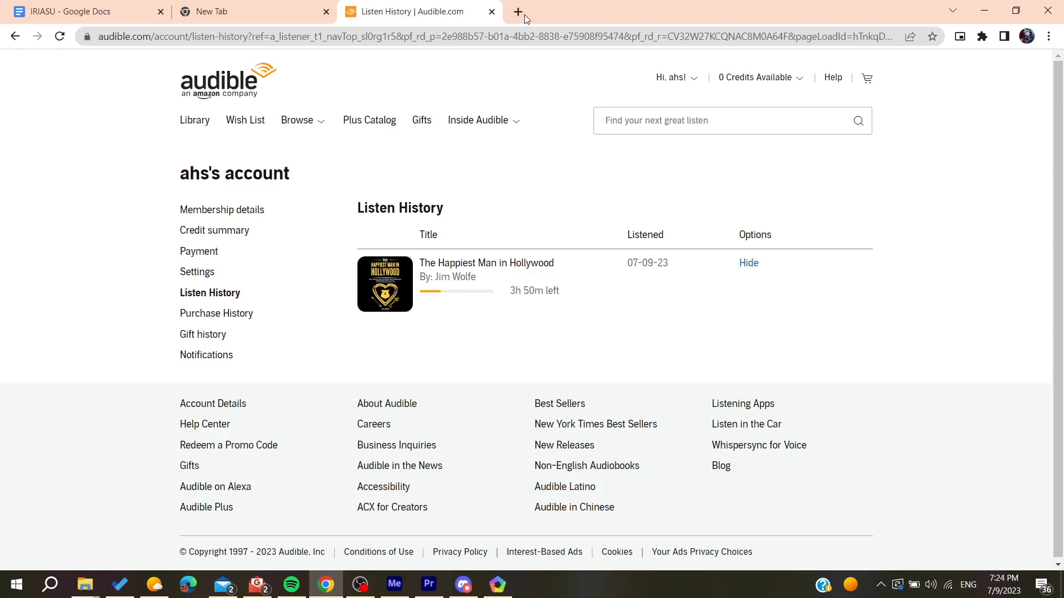
Step: Calculate 3h 21m of 5h 00m as 67%, then return to the Audible tab
{"action": "left_click", "coordinate": [517, 12]}
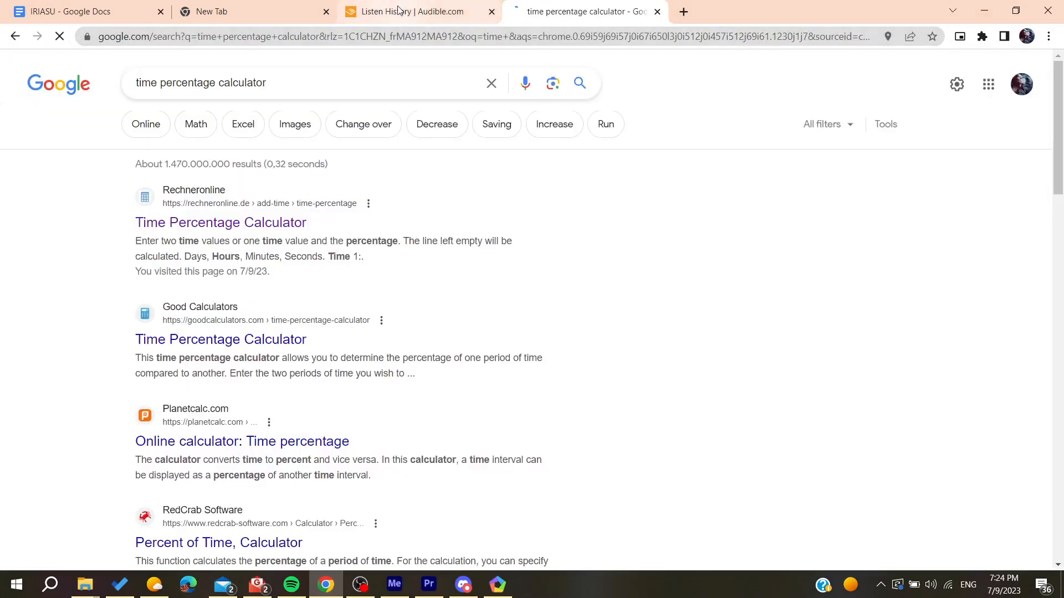
{"action": "left_click", "coordinate": [220, 222]}
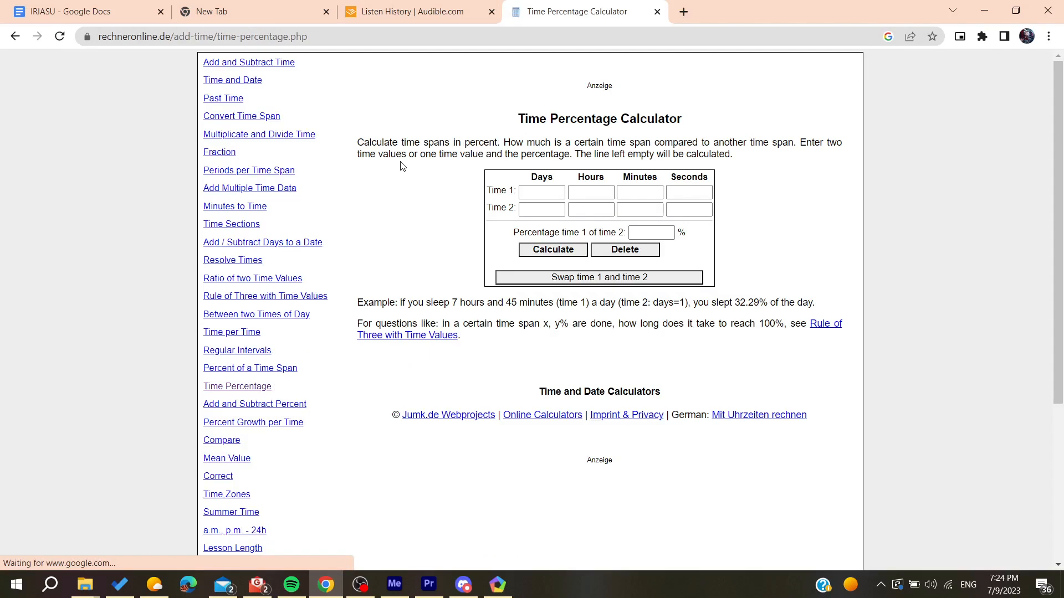
{"action": "left_click", "coordinate": [590, 193]}
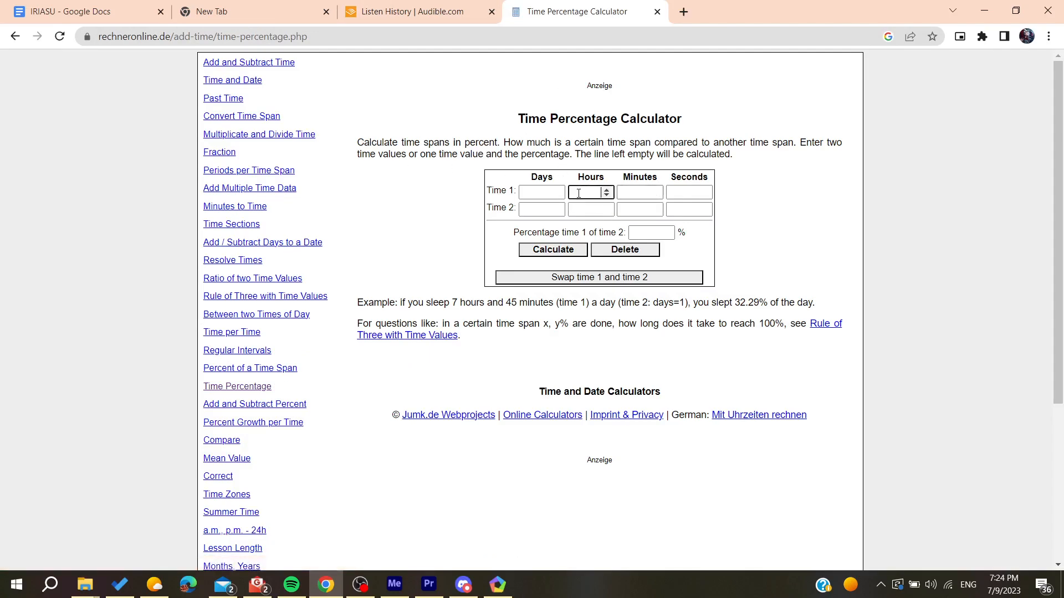
{"action": "type", "text": "5"}
{"action": "left_click", "coordinate": [639, 191]}
{"action": "type", "text": "21"}
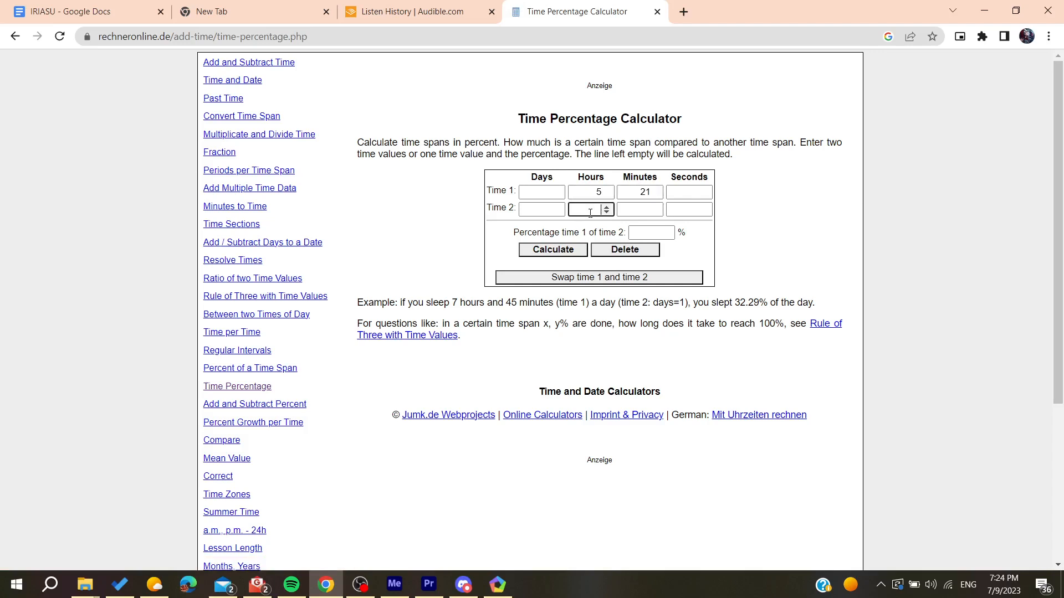
{"action": "type", "text": "3"}
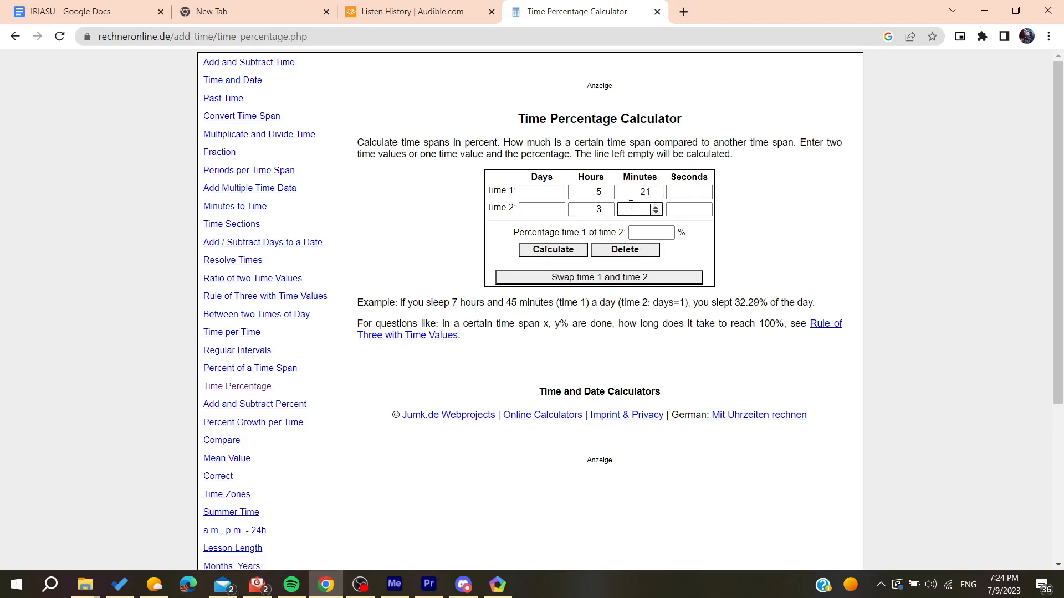
{"action": "left_click", "coordinate": [553, 250]}
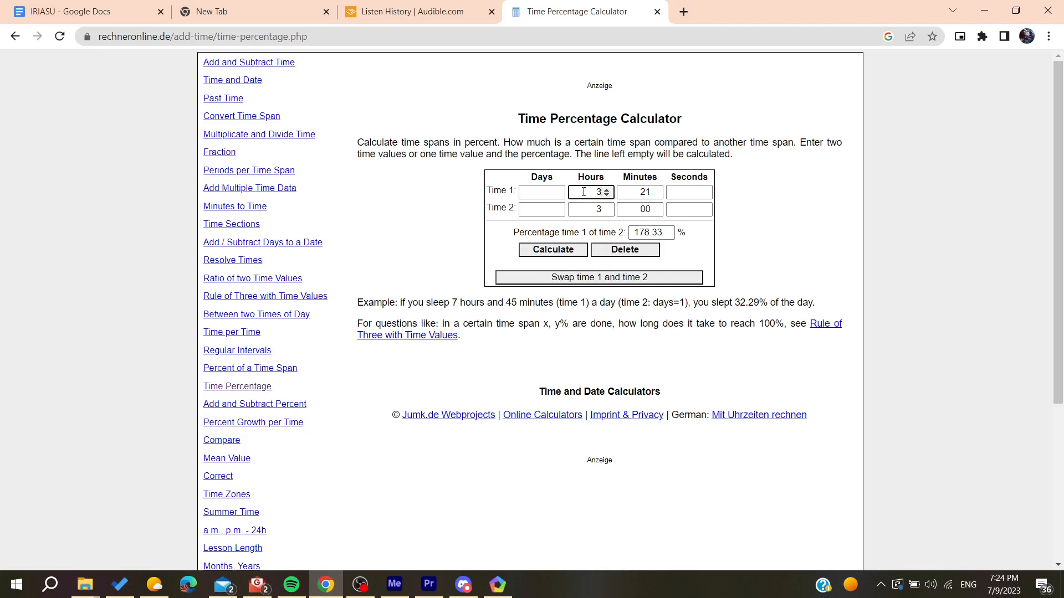
{"action": "left_click", "coordinate": [589, 209]}
{"action": "type", "text": "5"}
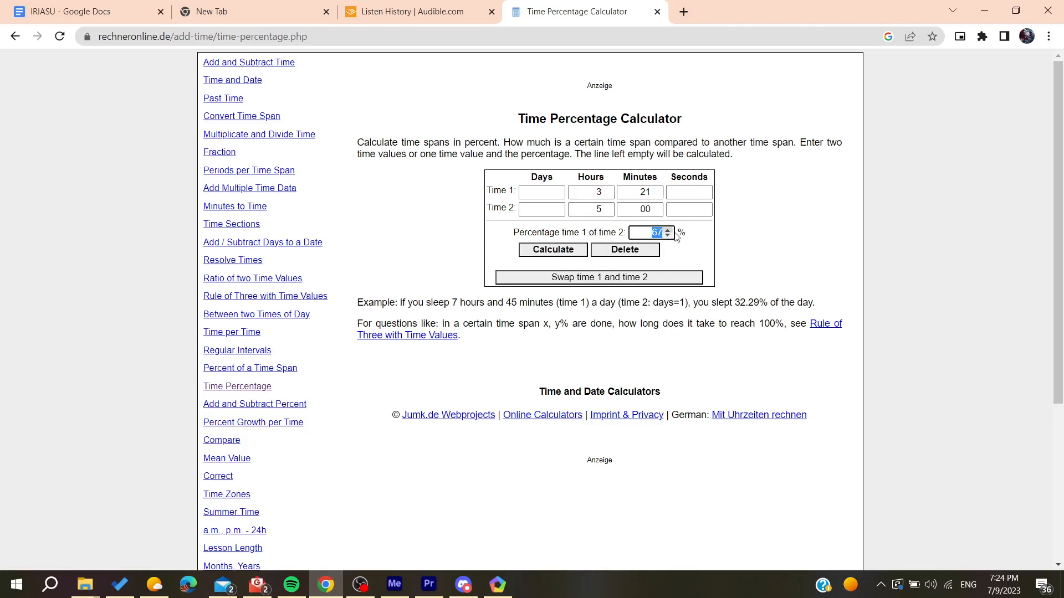
{"action": "left_click", "coordinate": [418, 11]}
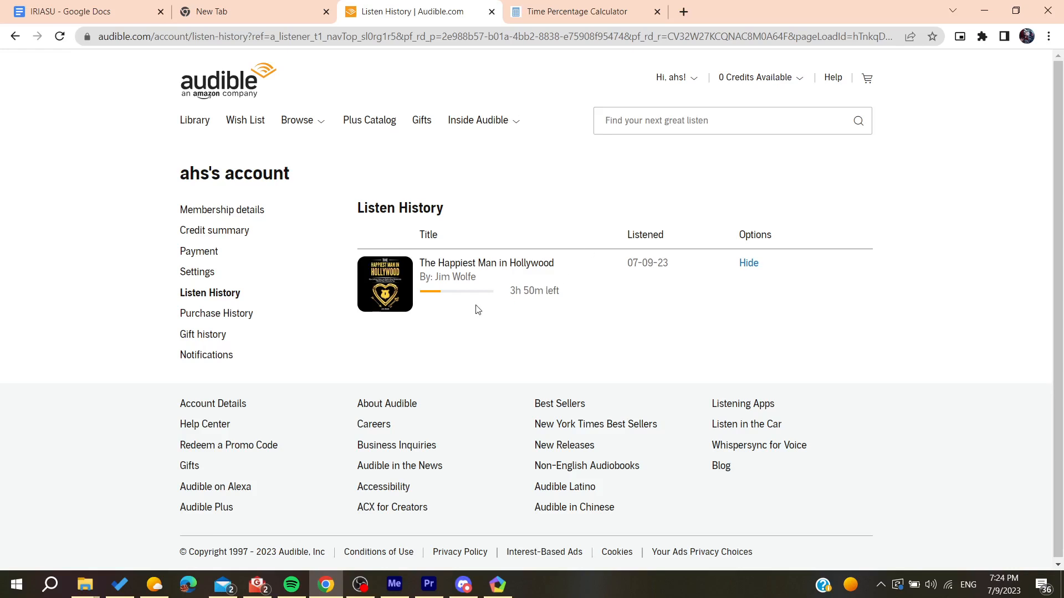
{"action": "mouse_move", "coordinate": [498, 166]}
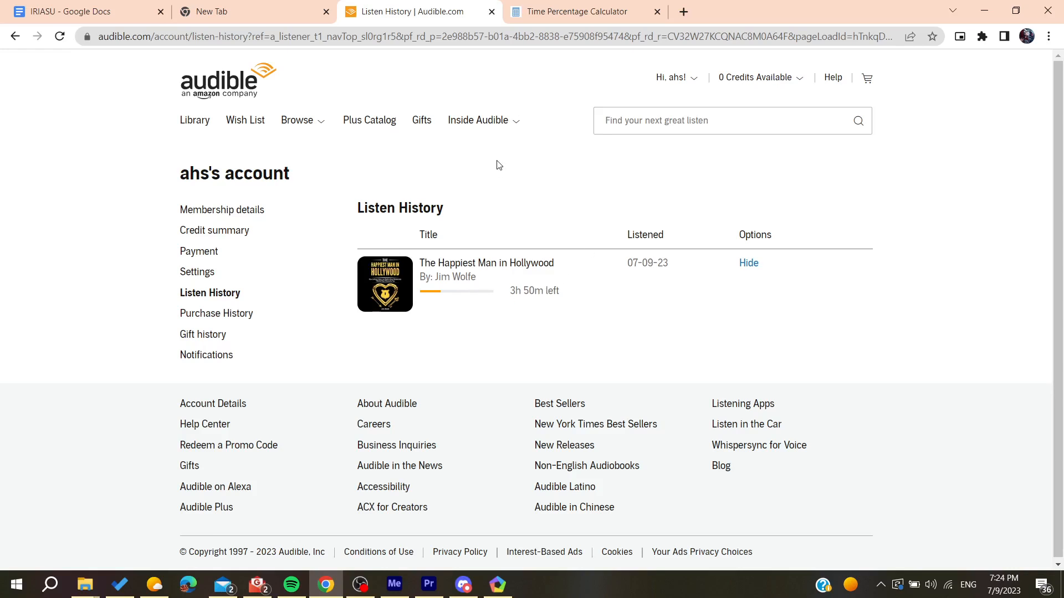